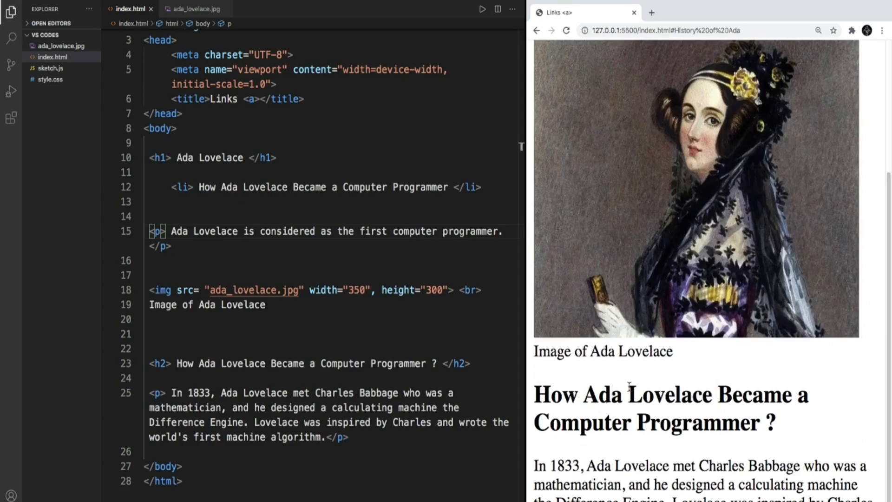
pyautogui.moveTo(563, 392)
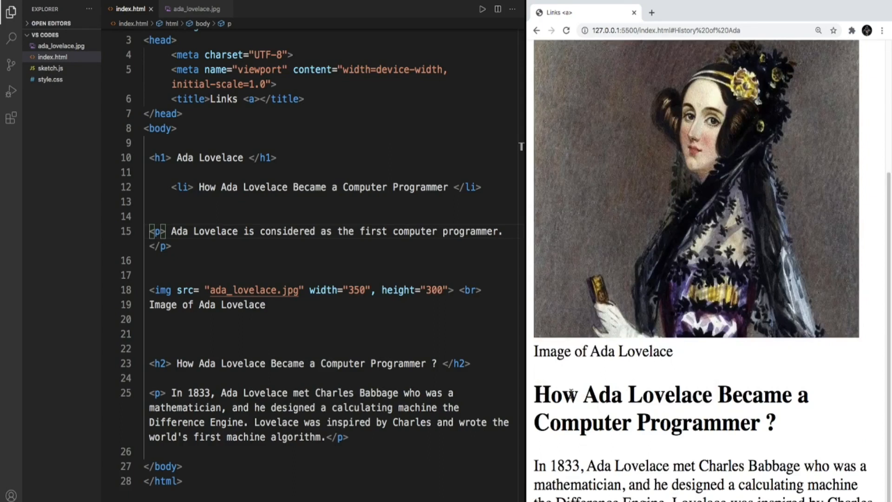
# Step: Scroll through index.html and select the list item's text
pyautogui.scroll(3)
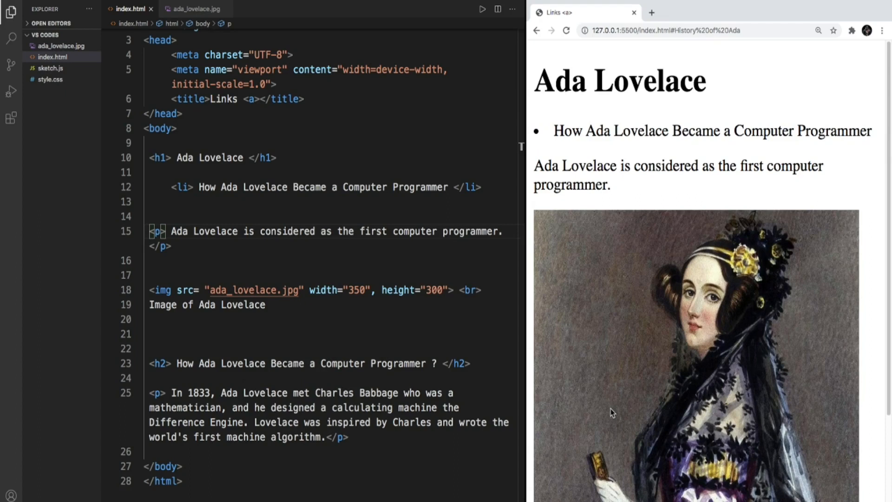
pyautogui.scroll(-3)
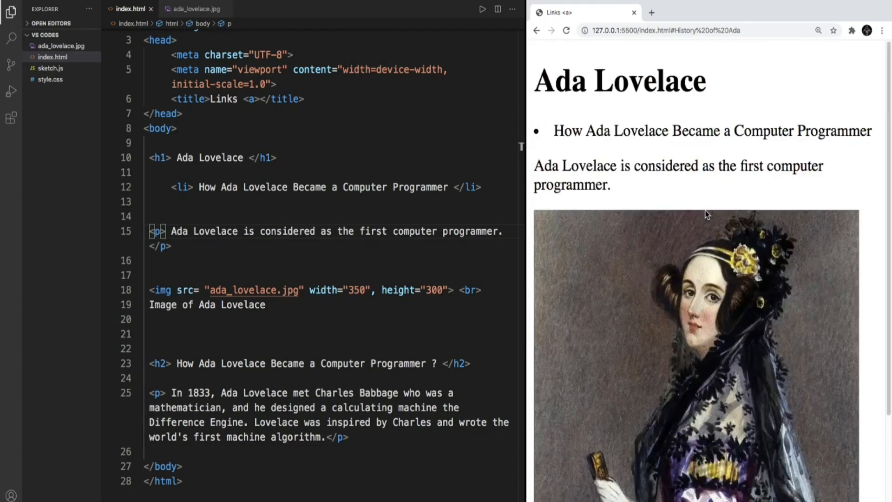
pyautogui.scroll(-3)
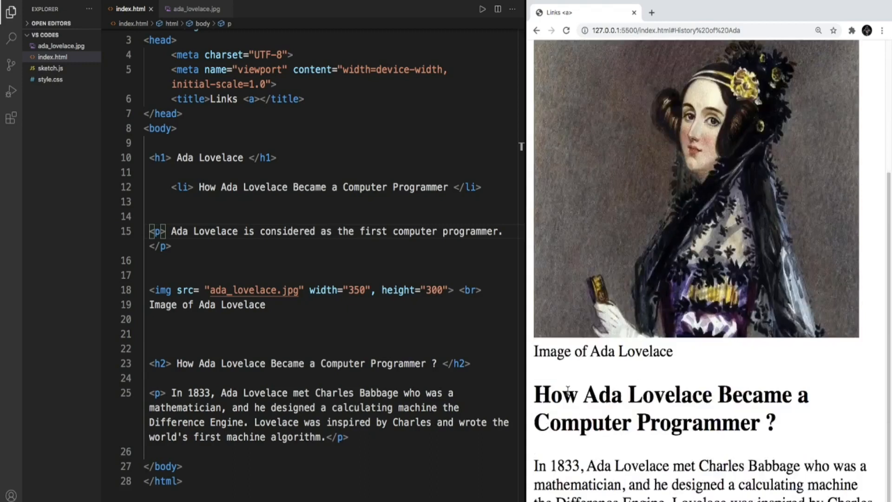
pyautogui.moveTo(536, 394); pyautogui.dragTo(776, 423)
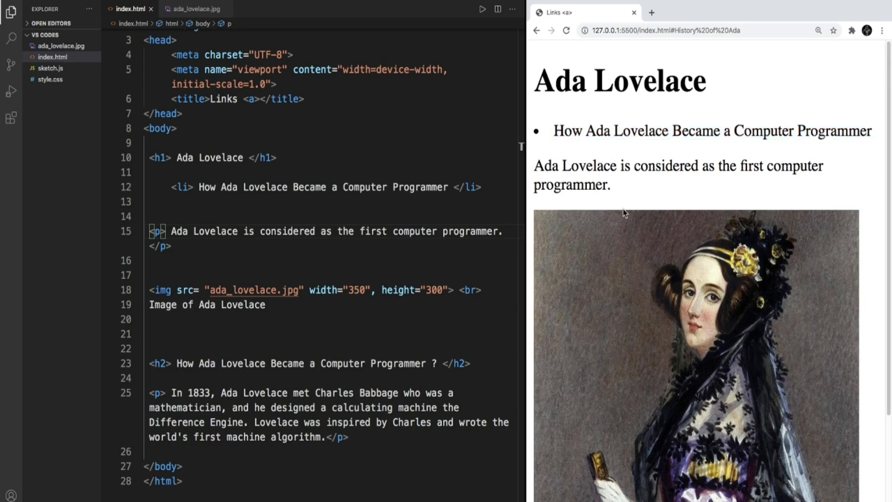
pyautogui.scroll(-3)
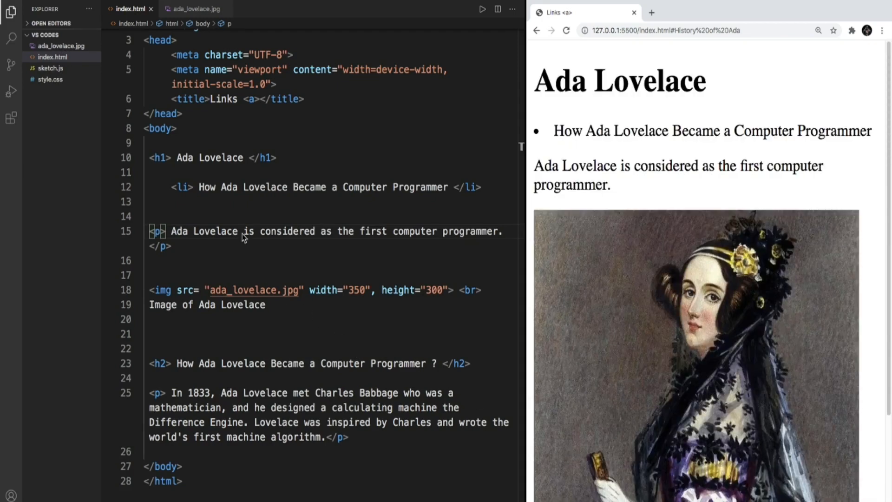
pyautogui.moveTo(211, 234)
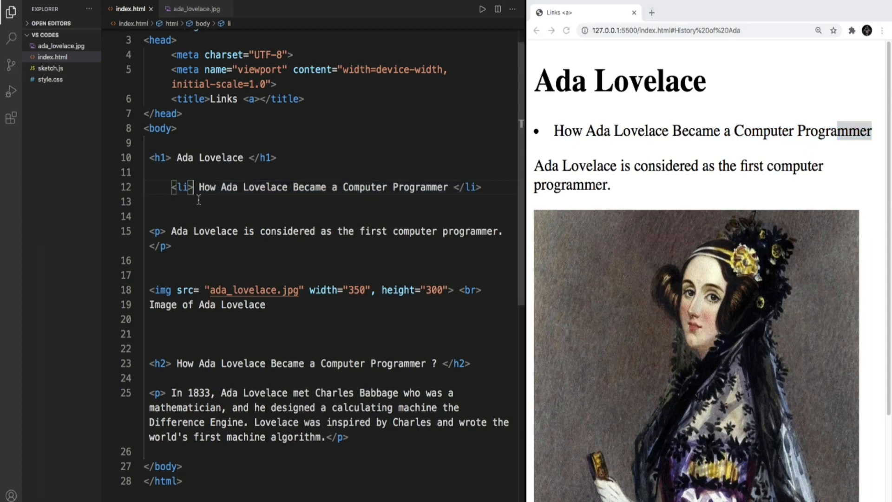
# Step: Wrap the list item text in an <a> tag with an empty href attribute
pyautogui.write('<a')
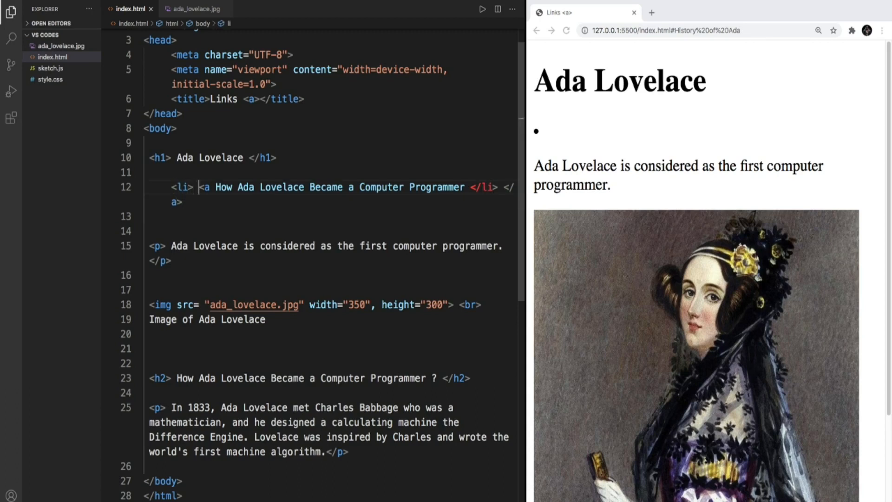
pyautogui.write('href')
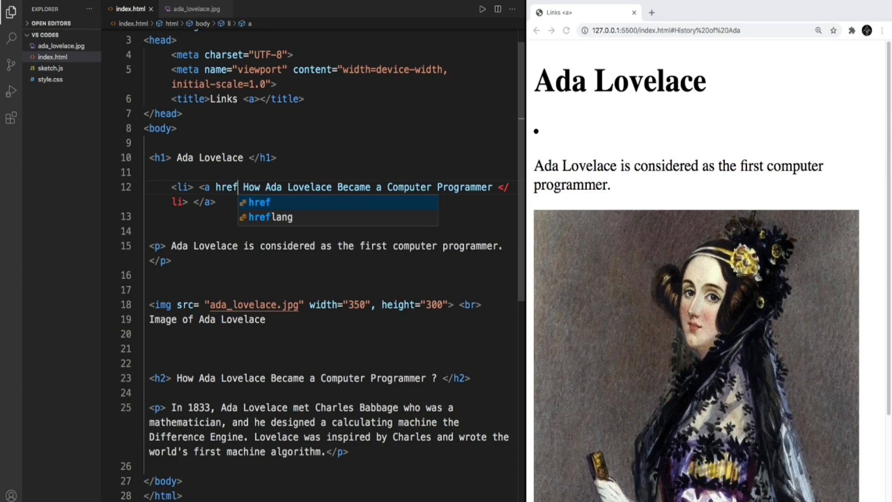
pyautogui.write('="')
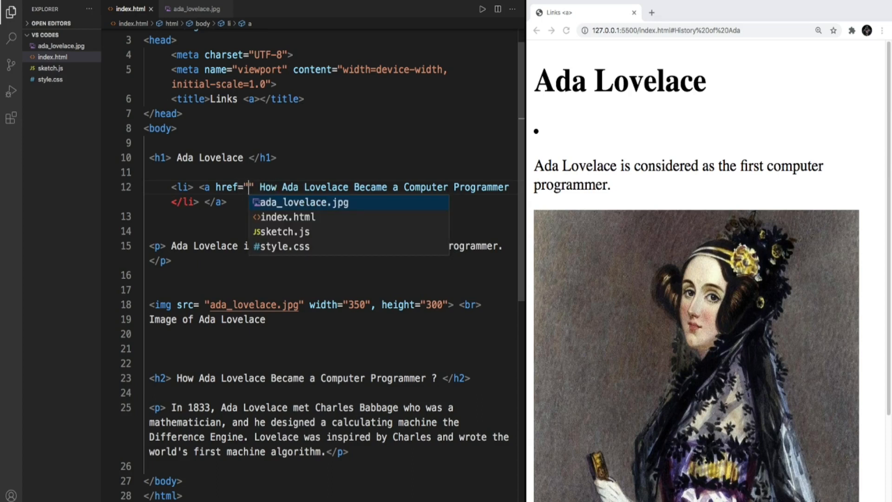
pyautogui.press('Escape')
pyautogui.write('>')
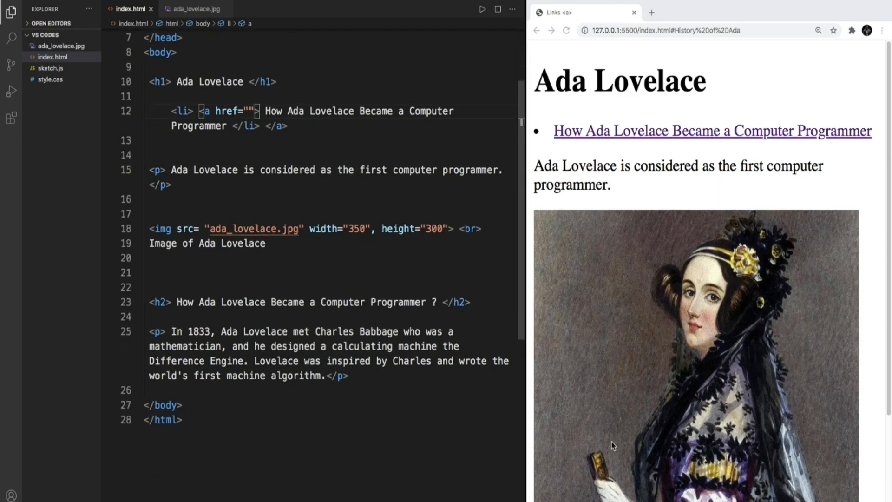
# Step: Add id="How Ada Became a Programmer" to the h2 heading's opening tag
pyautogui.scroll(-3)
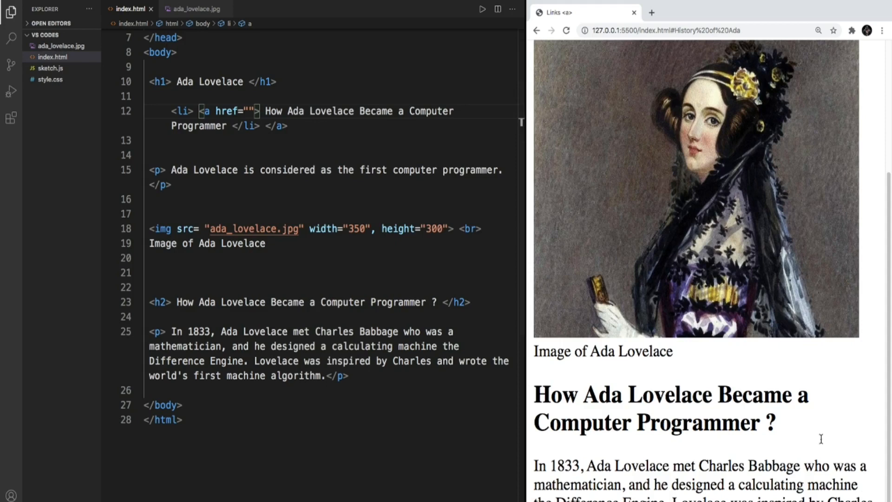
pyautogui.doubleClick(666, 394)
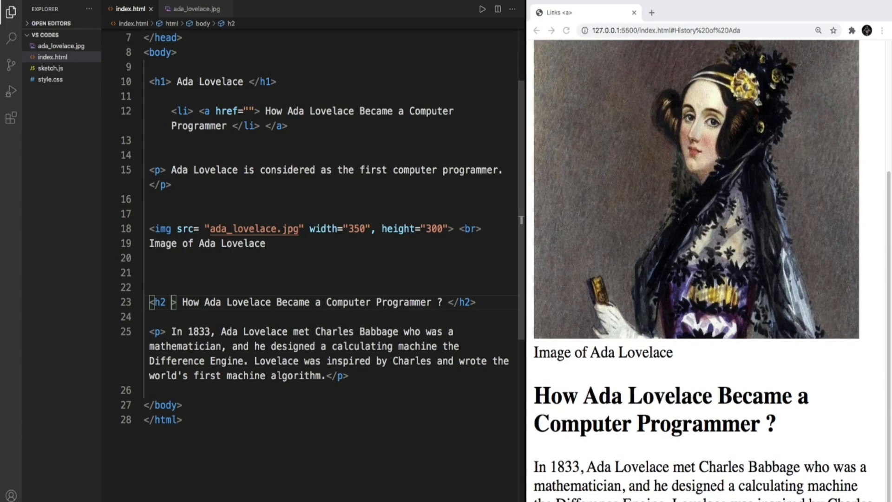
pyautogui.write('id=')
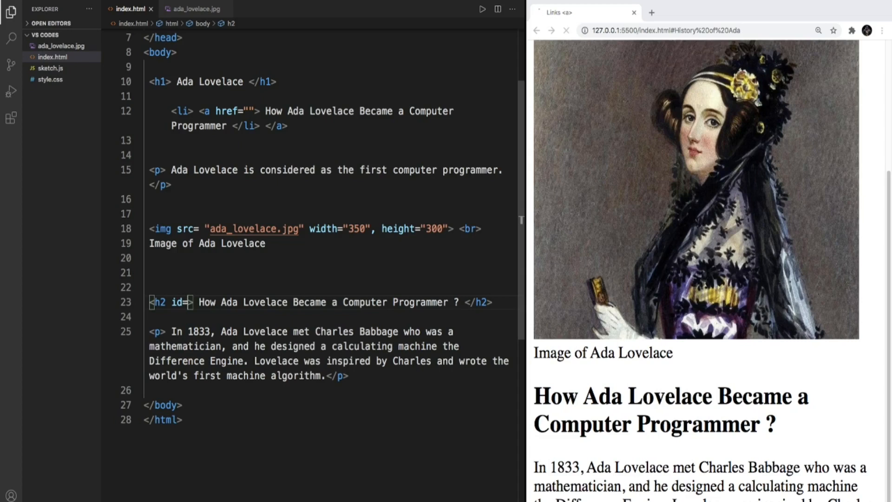
pyautogui.write('""')
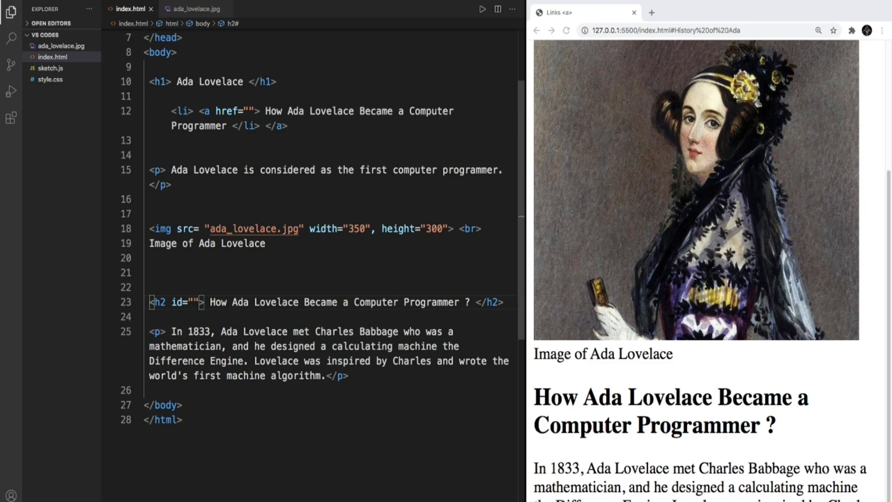
pyautogui.write('How Ada Became a C')
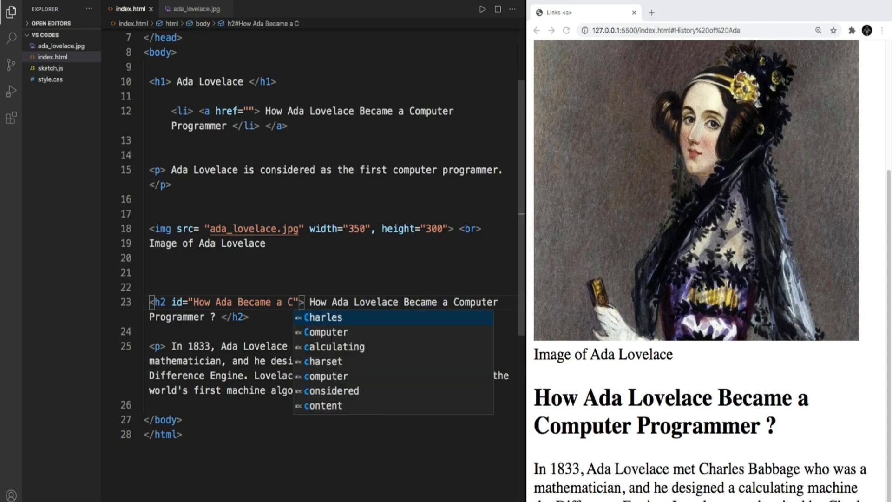
pyautogui.write('Prgrammer')
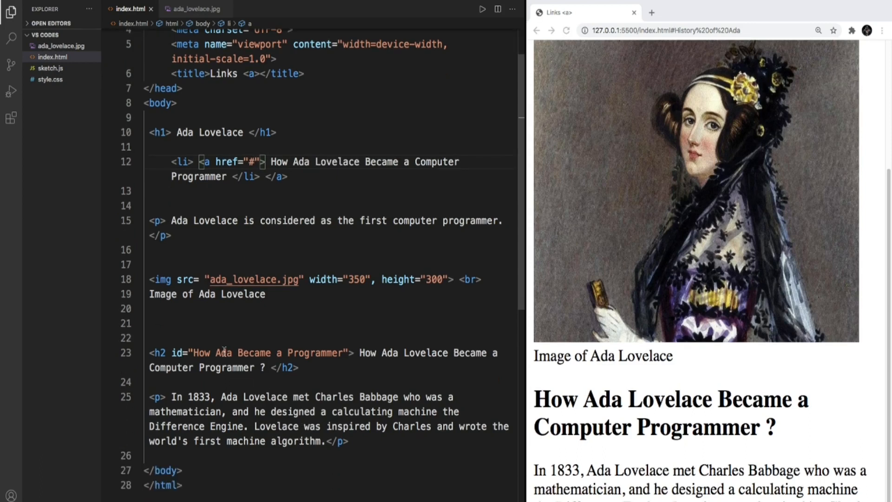
# Step: Select the heading's id value 'How Ada Became a Programmer' for copying
pyautogui.doubleClick(267, 353)
pyautogui.write('How Ada Became a Programmer')
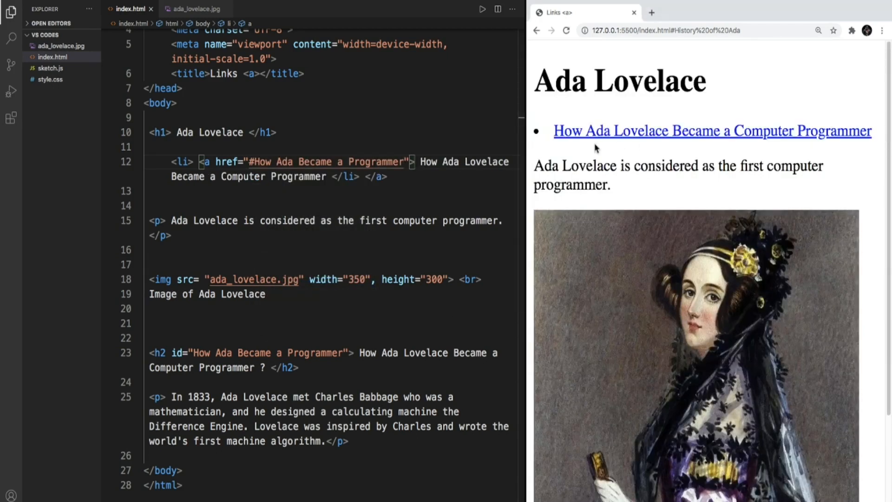
pyautogui.moveTo(550, 150)
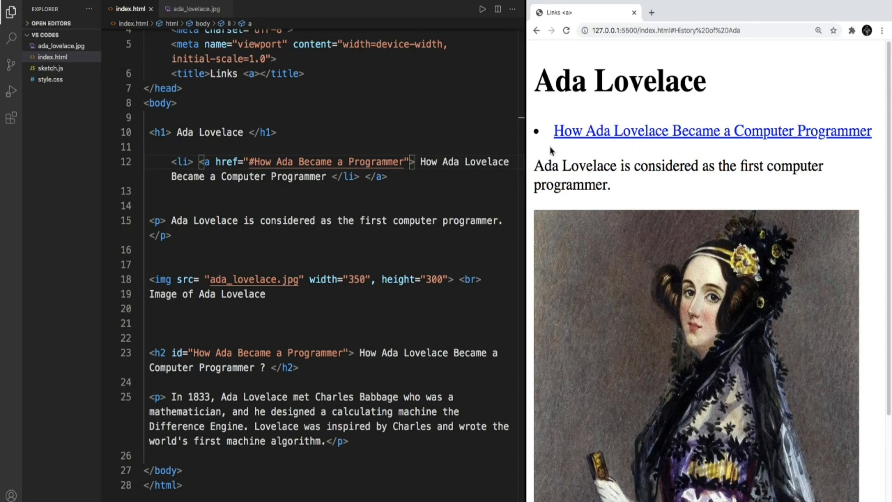
# Step: Follow the list link in Chrome and highlight the programmer heading it scrolled to
pyautogui.click(712, 130)
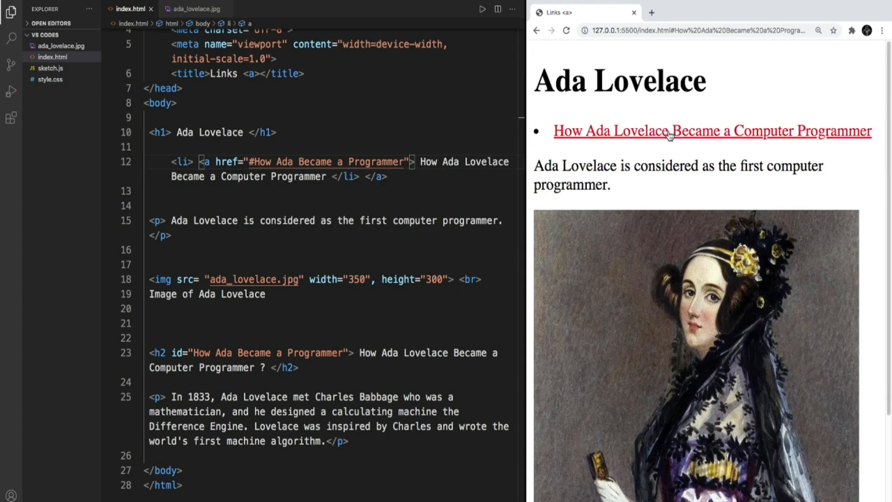
pyautogui.scroll(-3)
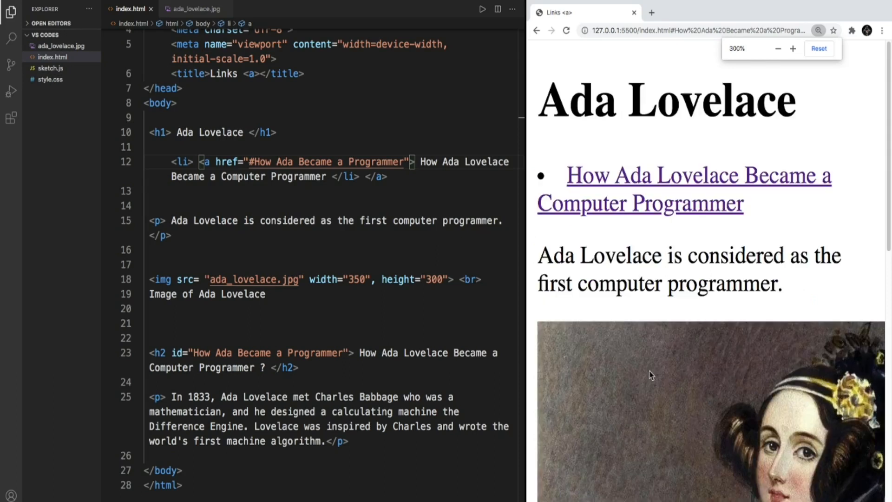
pyautogui.scroll(-3)
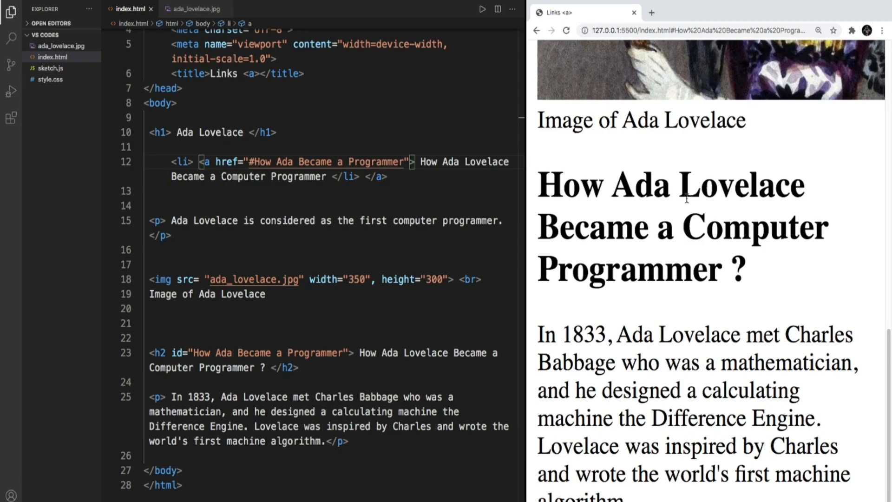
pyautogui.moveTo(514, 165)
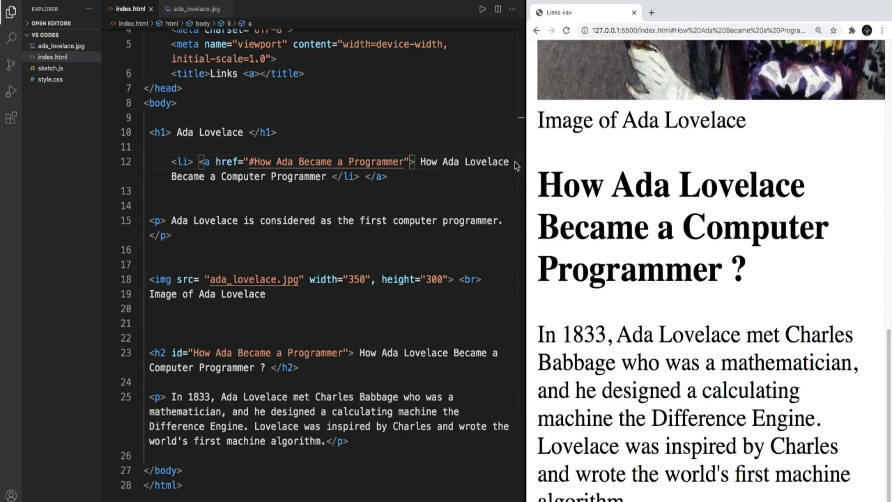
pyautogui.moveTo(537, 171); pyautogui.dragTo(705, 333)
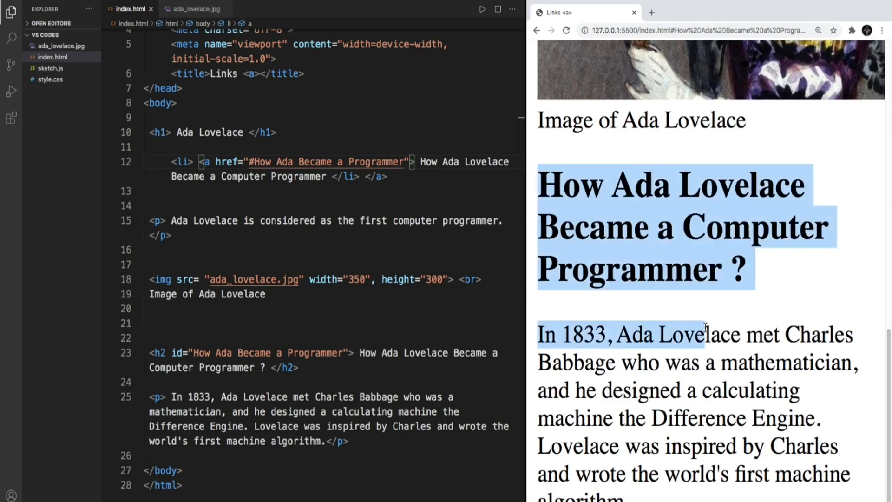